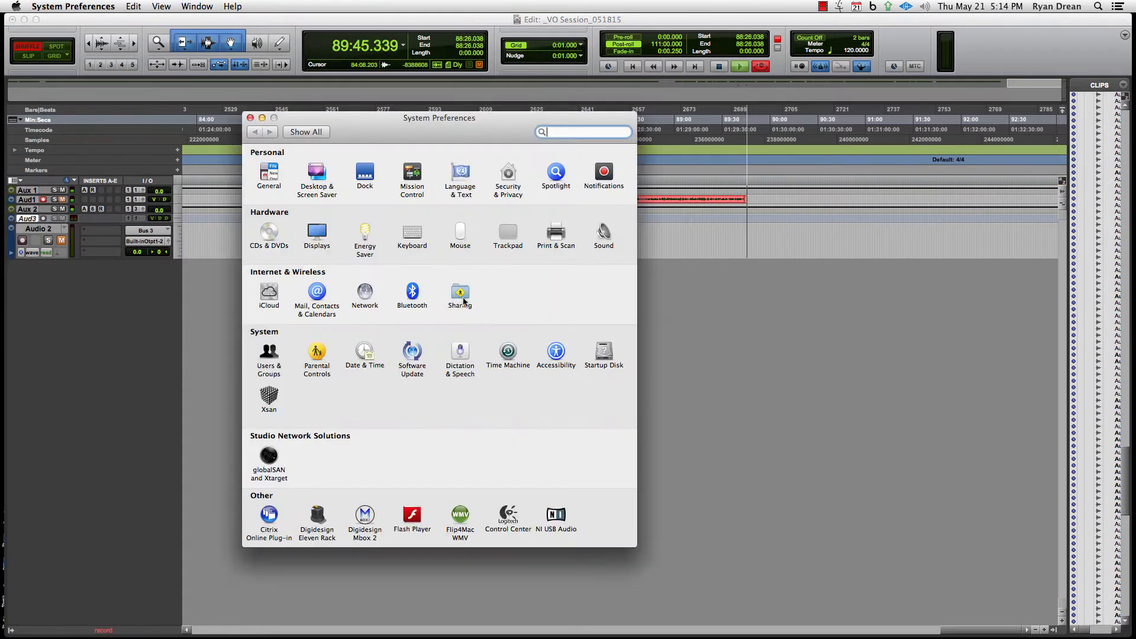
Step: Show the Keyboard pane's Application Shortcuts list where Pro Tools' Disk... is mapped to F15
left_click(412, 232)
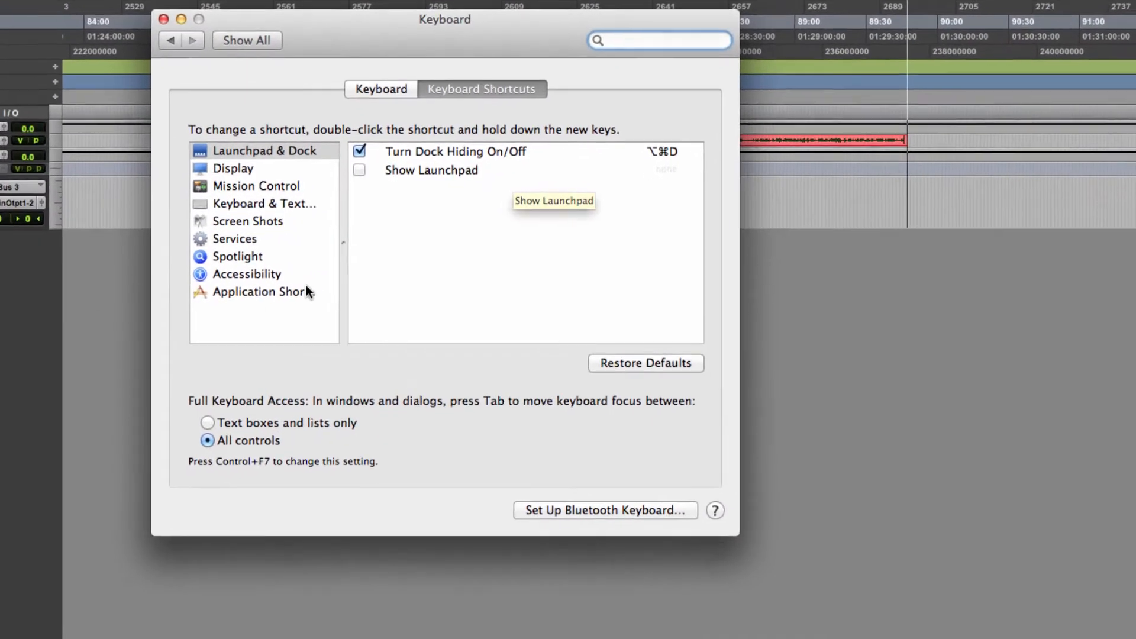
left_click(259, 291)
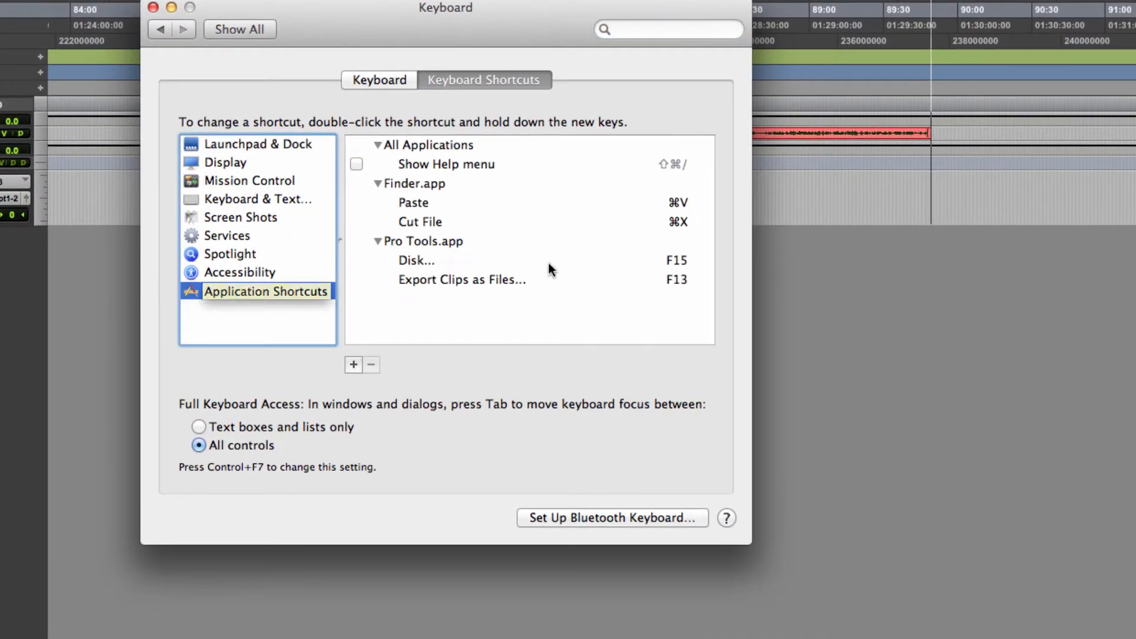
mouse_move(352, 365)
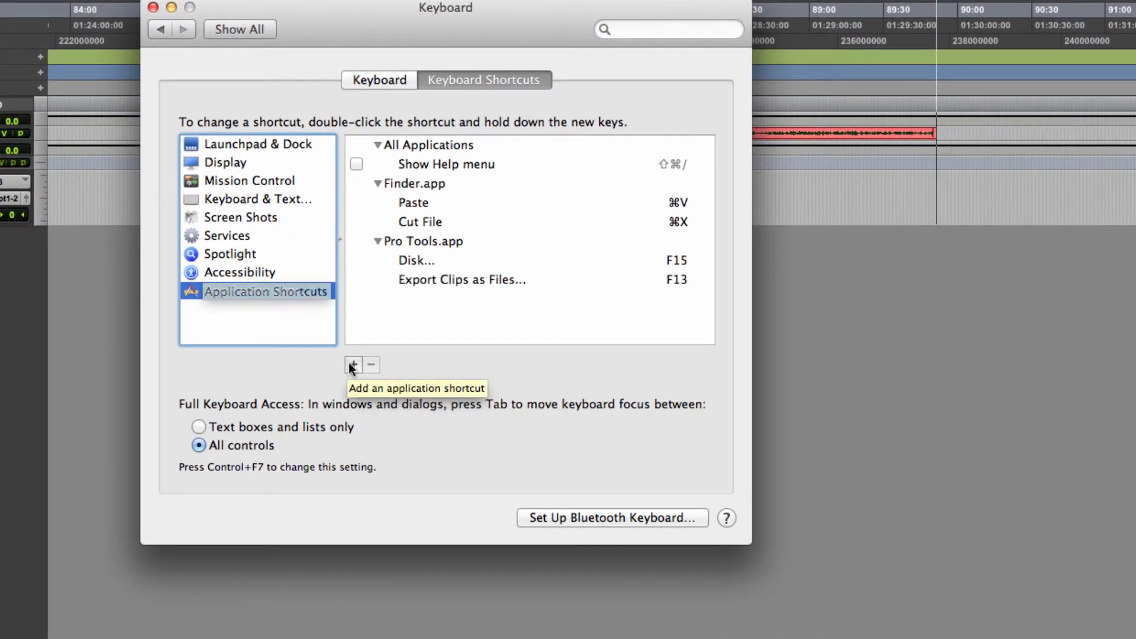
mouse_move(416, 250)
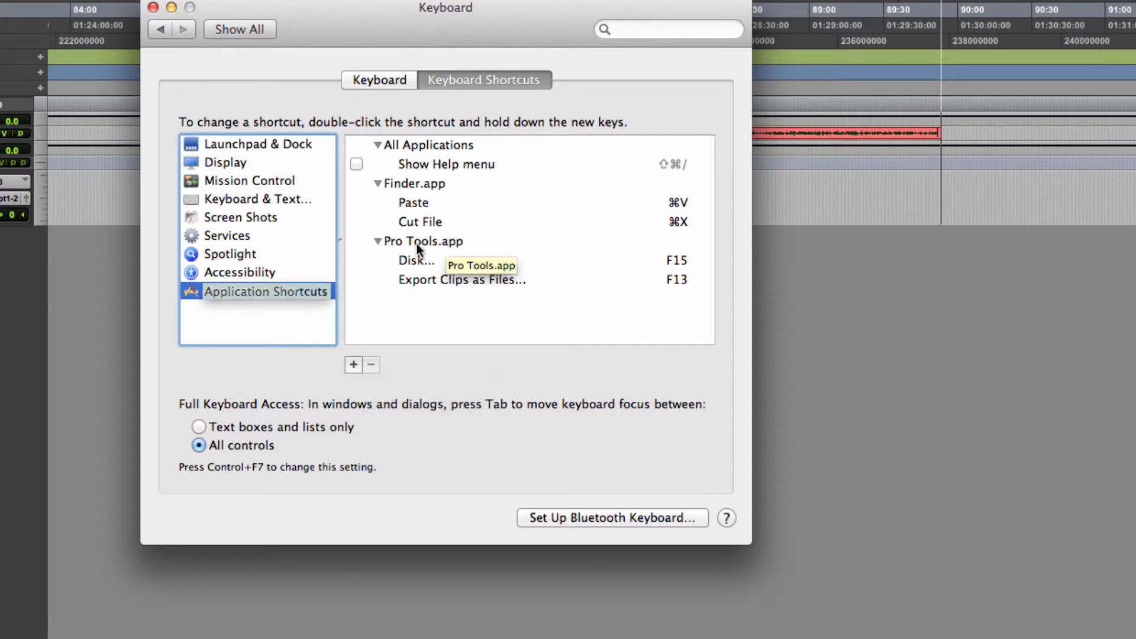
mouse_move(584, 267)
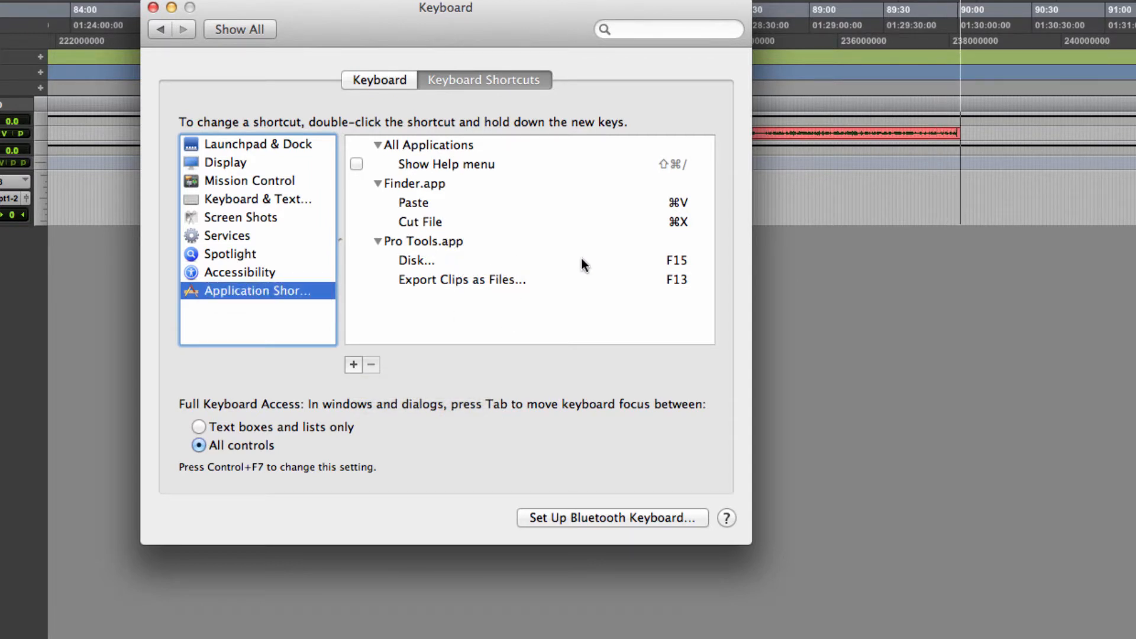
mouse_move(576, 272)
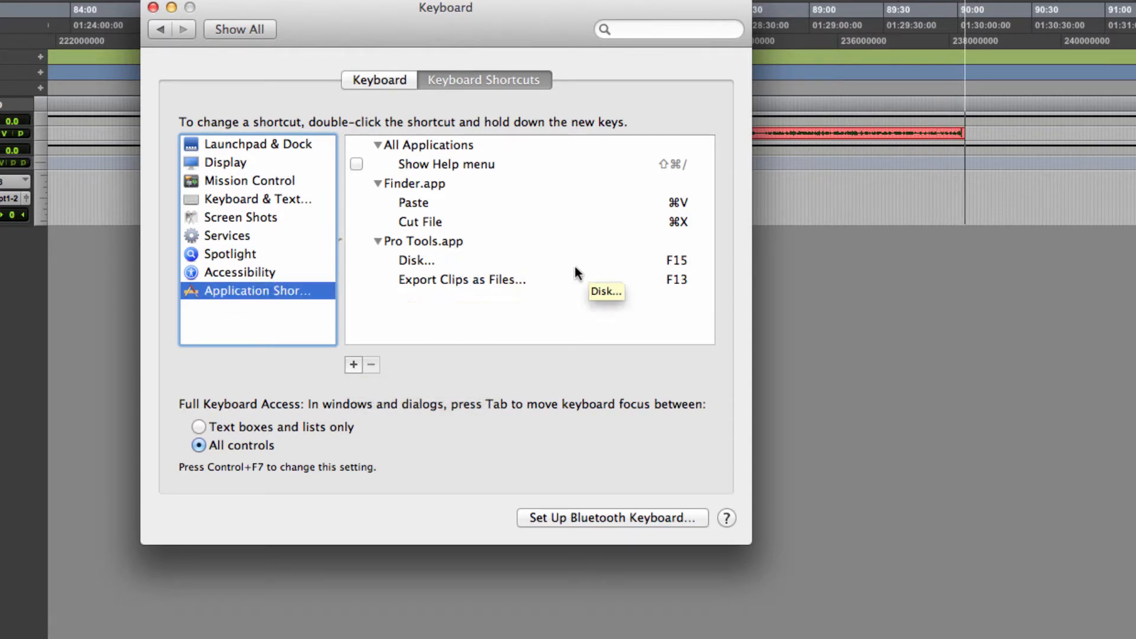
mouse_move(648, 272)
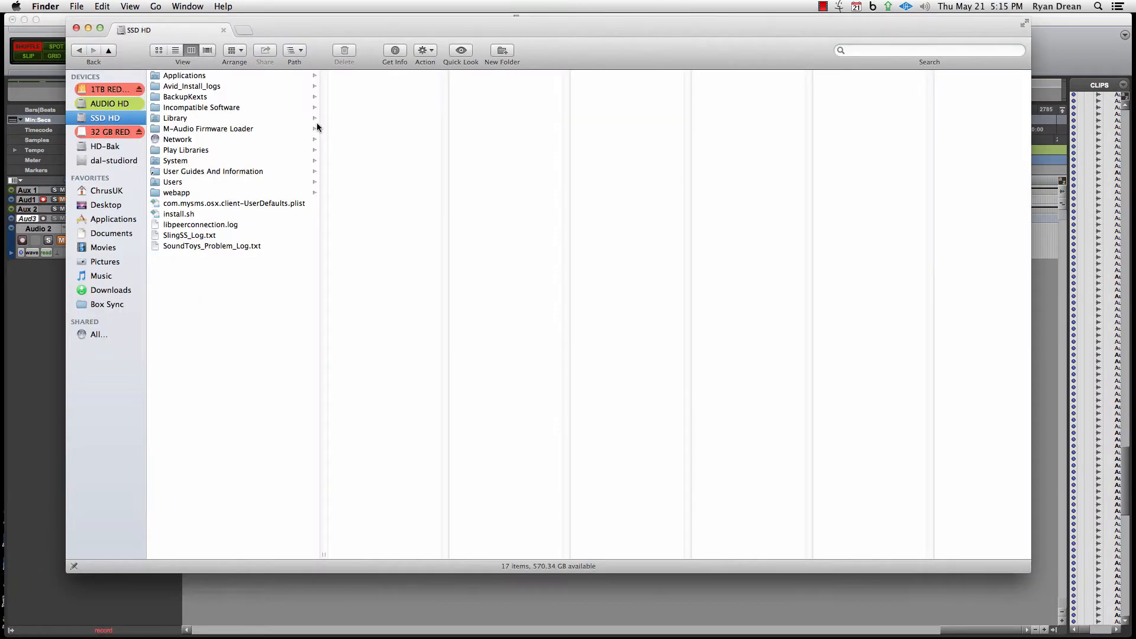
mouse_move(276, 124)
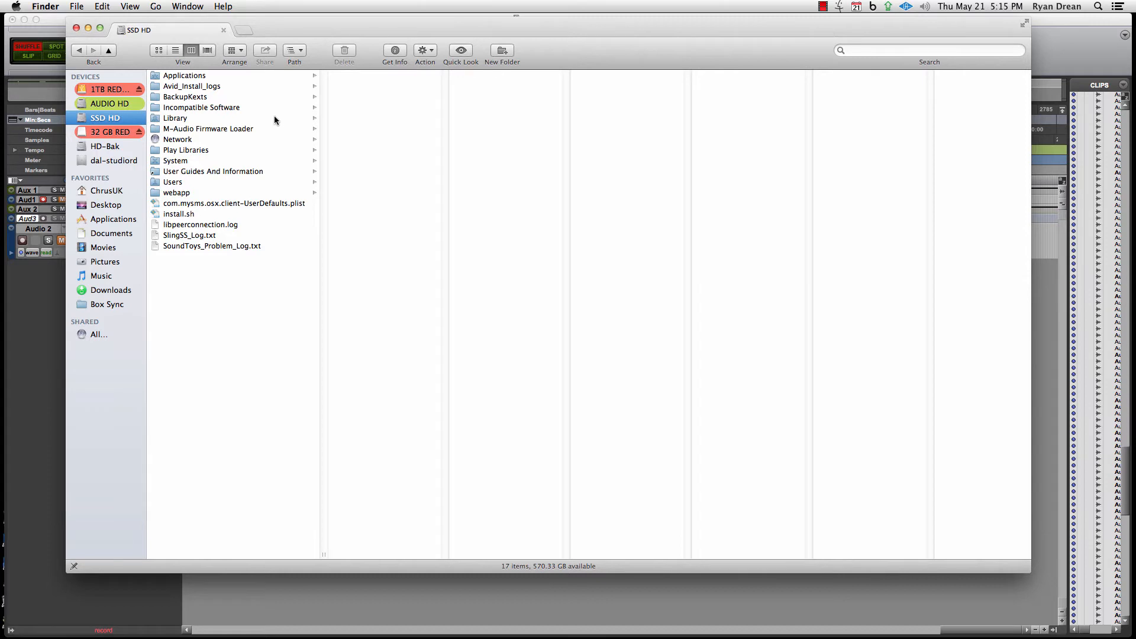
mouse_move(193, 118)
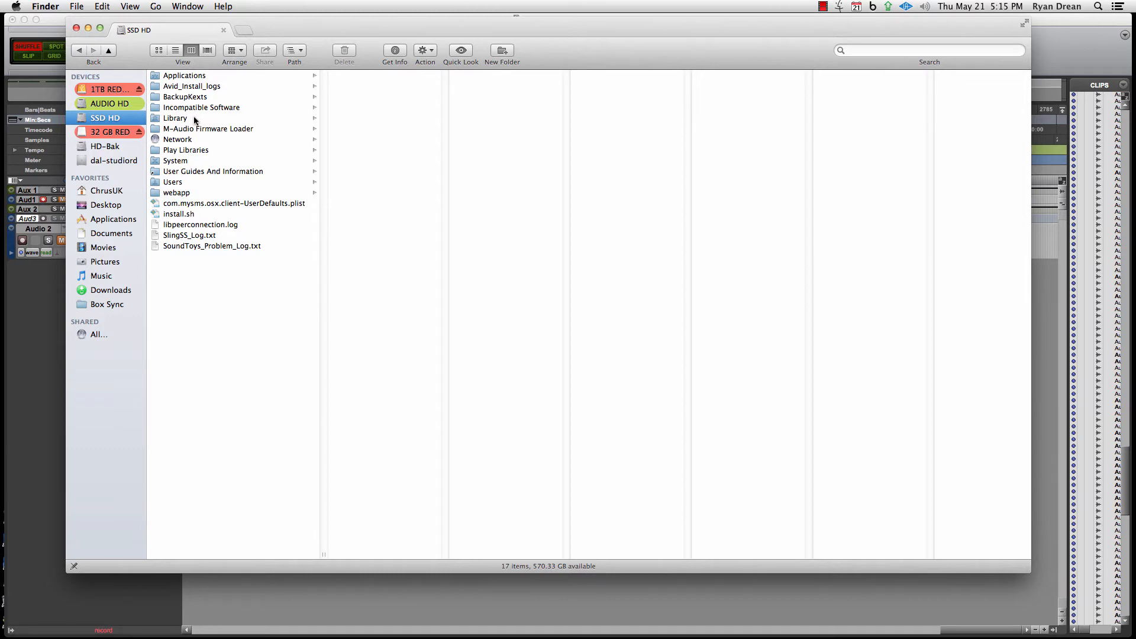
mouse_move(198, 122)
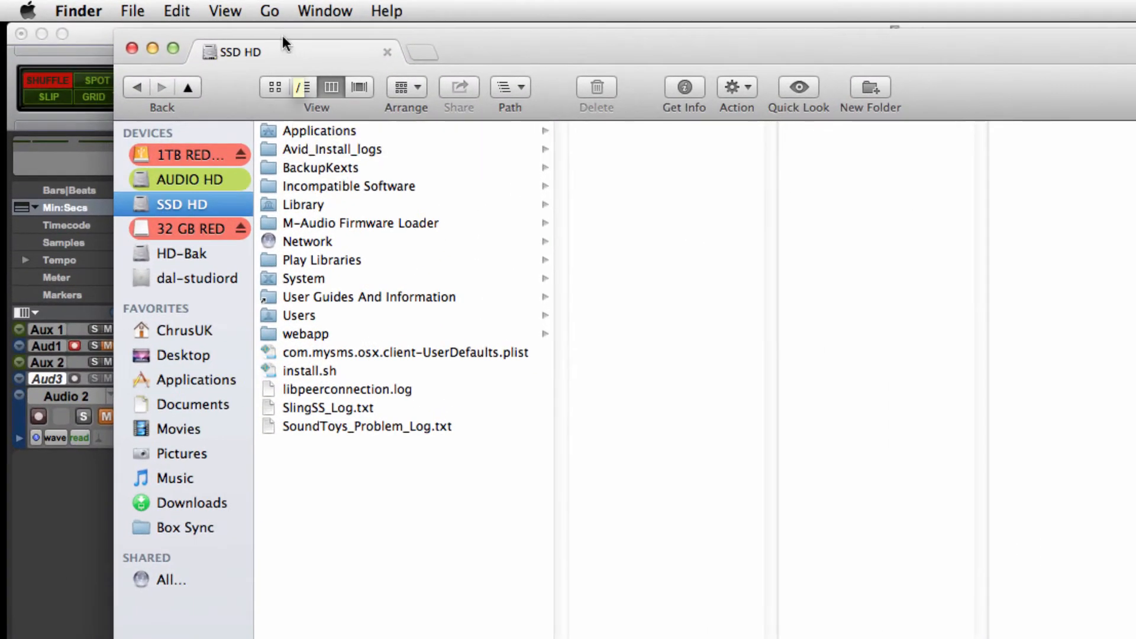
Step: Bring up Finder's Go menu listing folder destinations, including the user Library
left_click(269, 10)
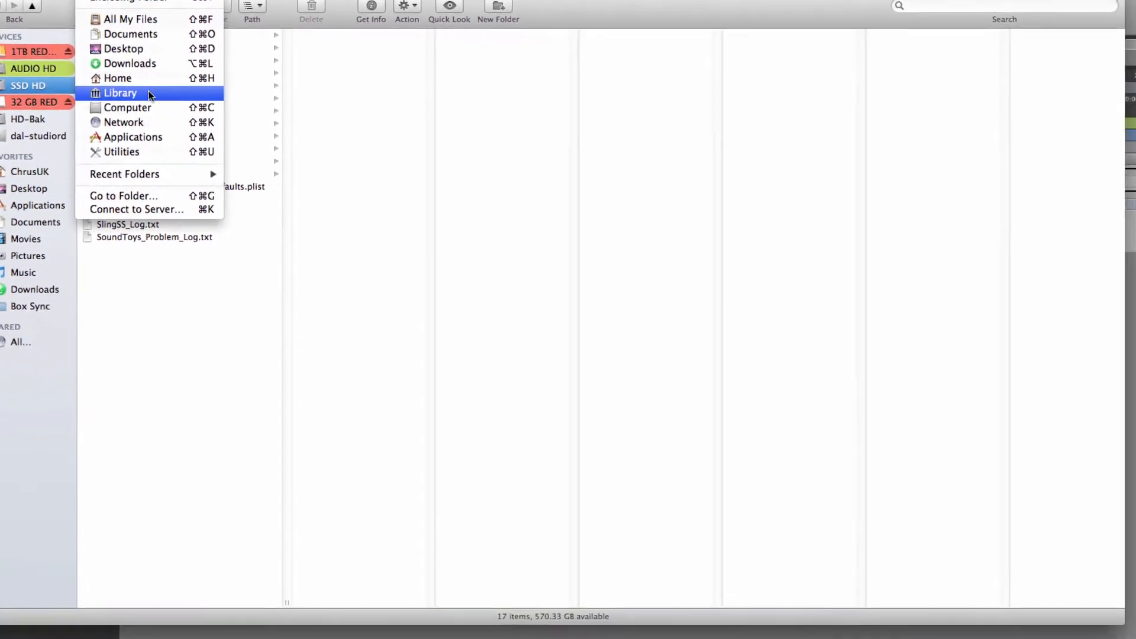
Step: Navigate to Library > Preferences and select com.digidesign.ProTools.plist to preview its contents
left_click(120, 93)
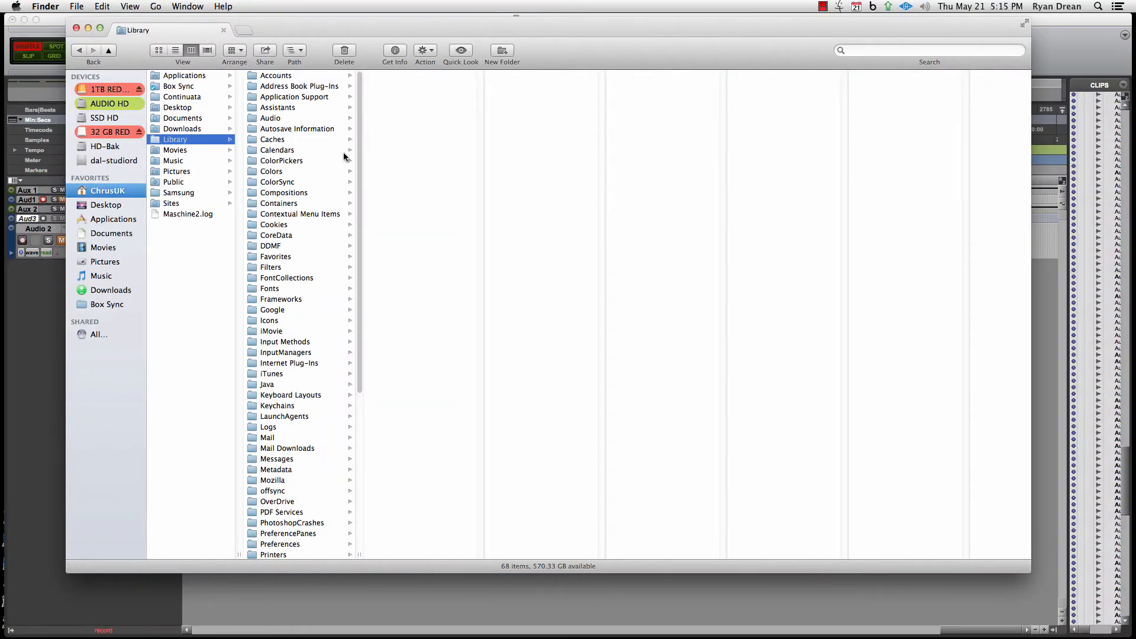
scroll("down", 3)
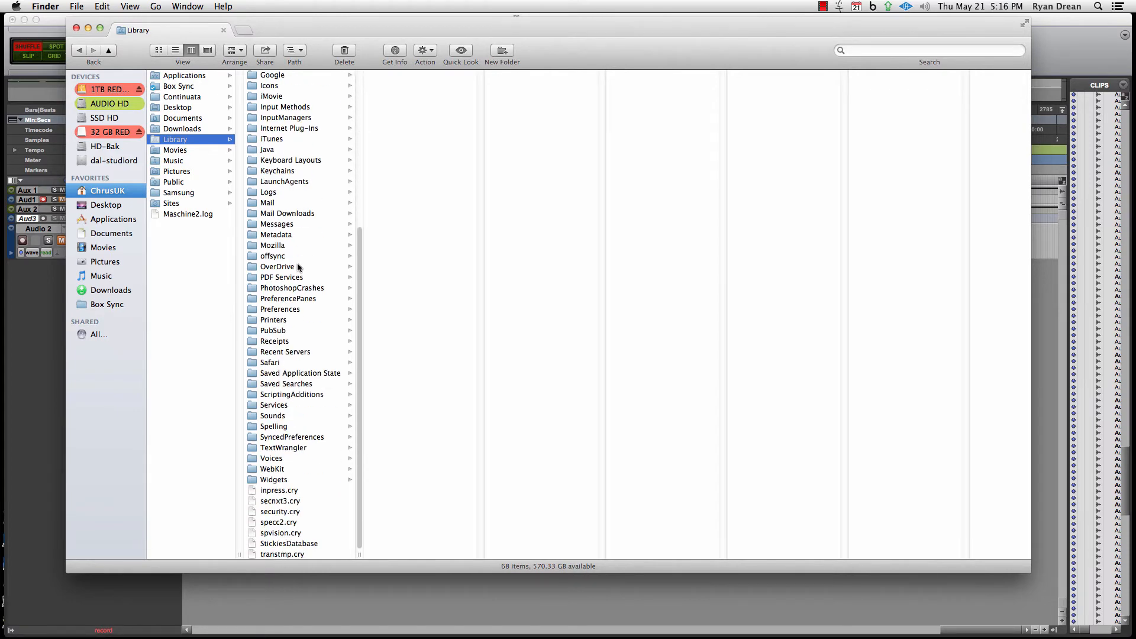
left_click(279, 309)
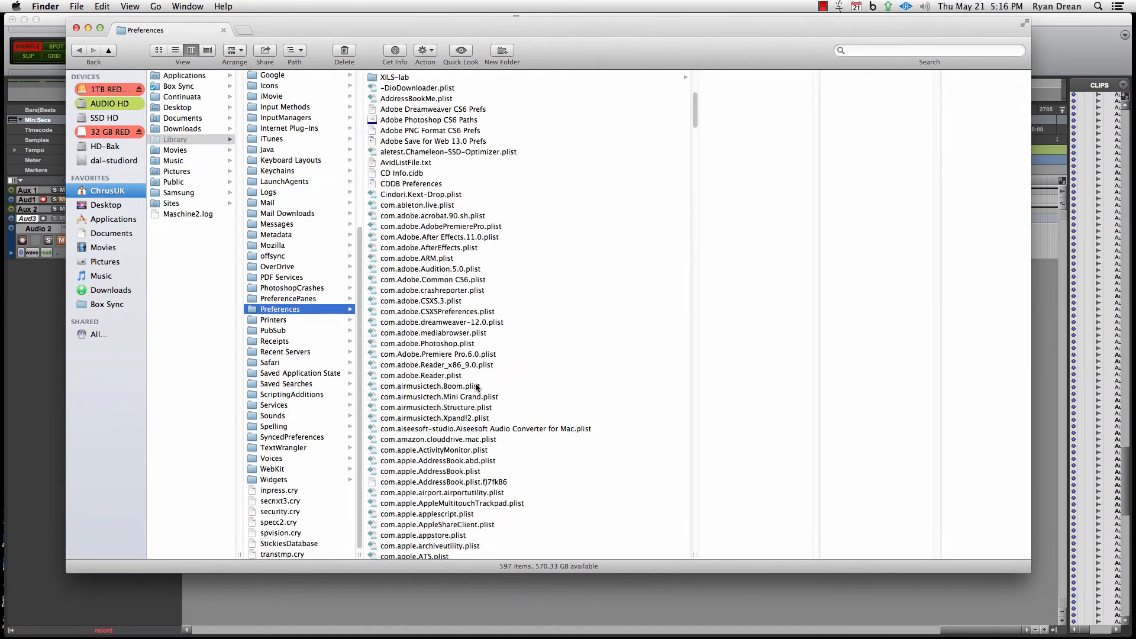
scroll("down", 3)
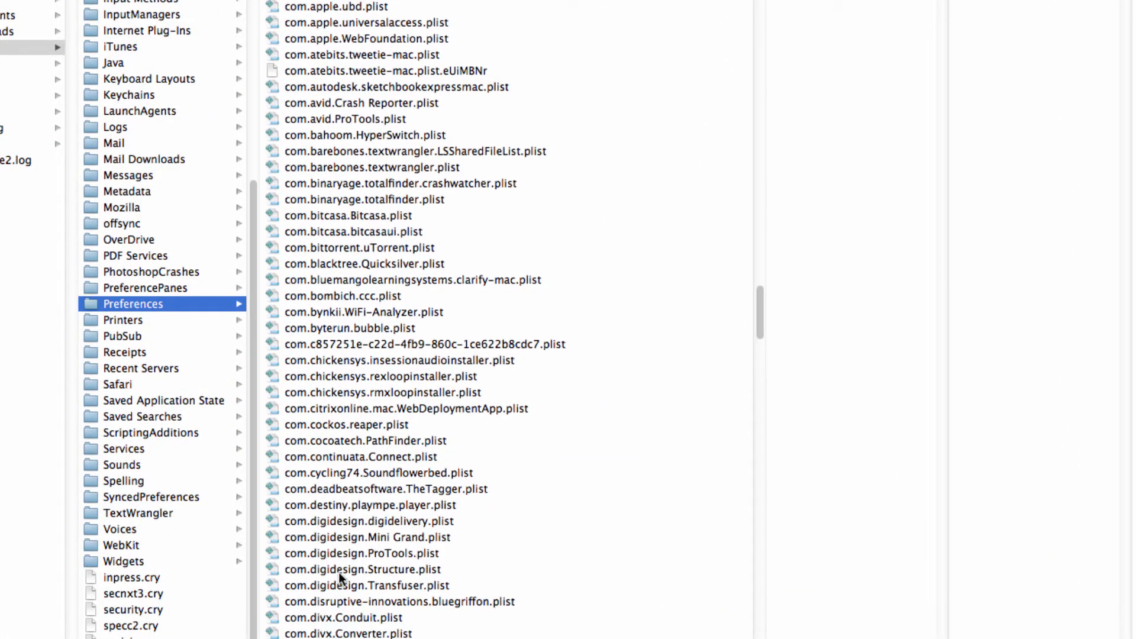
mouse_move(380, 558)
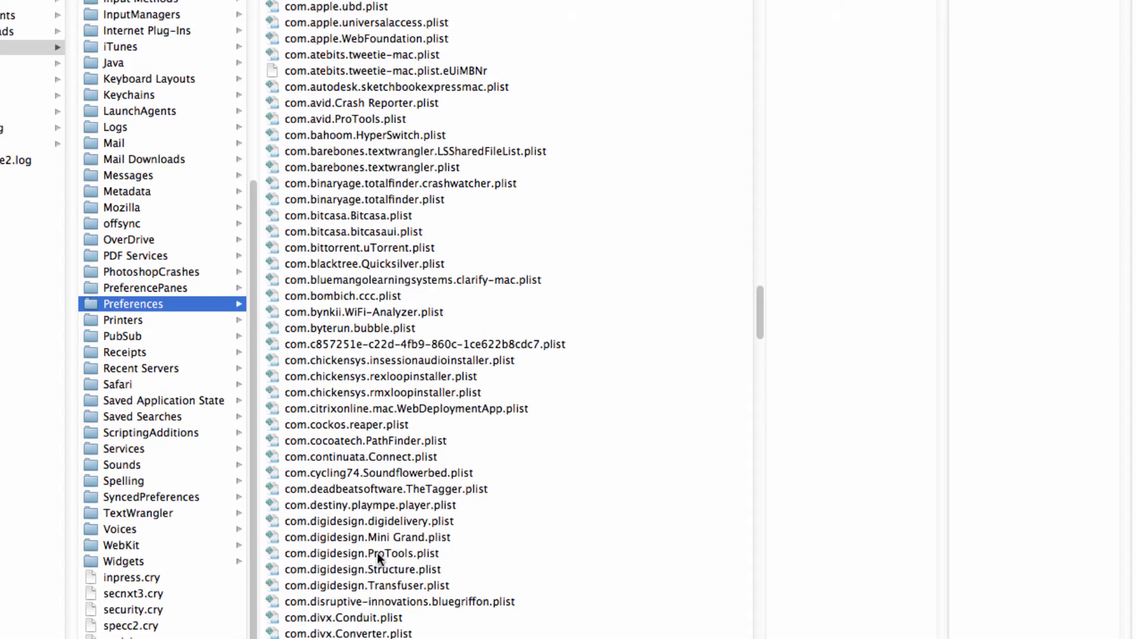
mouse_move(419, 560)
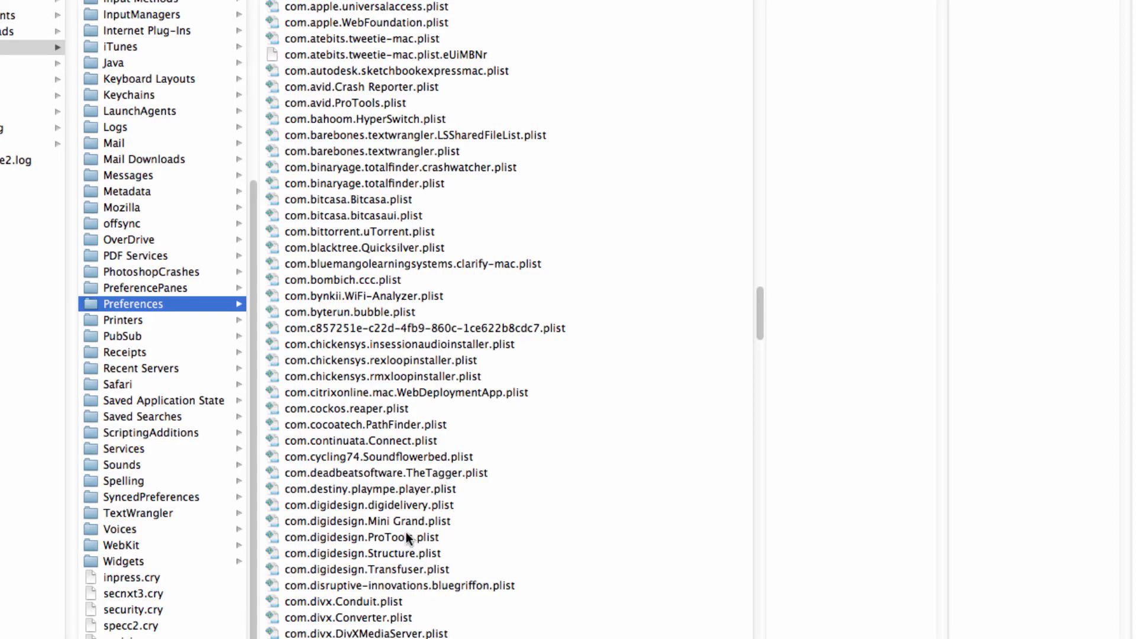
left_click(433, 464)
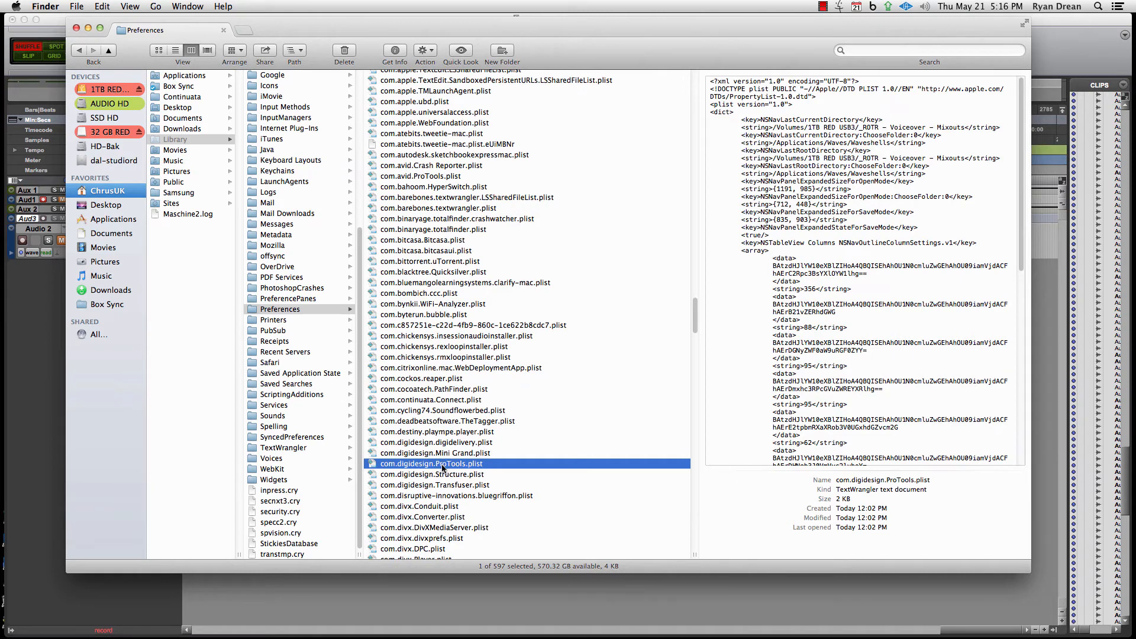
Step: Open com.digidesign.ProTools.plist in TextWrangler and bring its NSUserKeyEquivalents dict into view
double_click(431, 463)
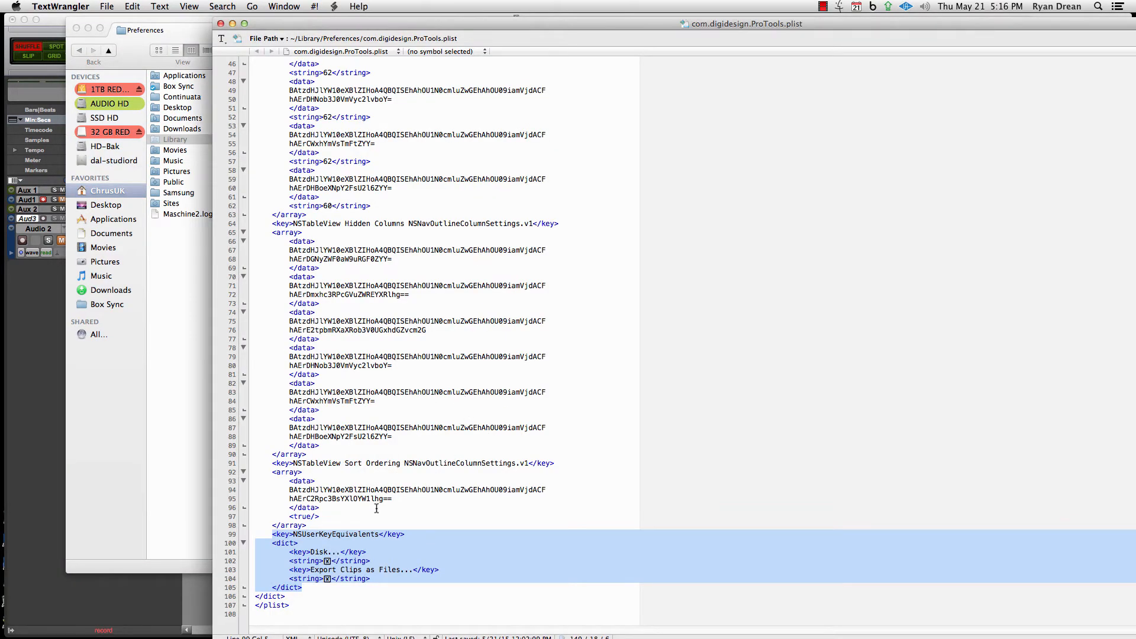
scroll("up", 3)
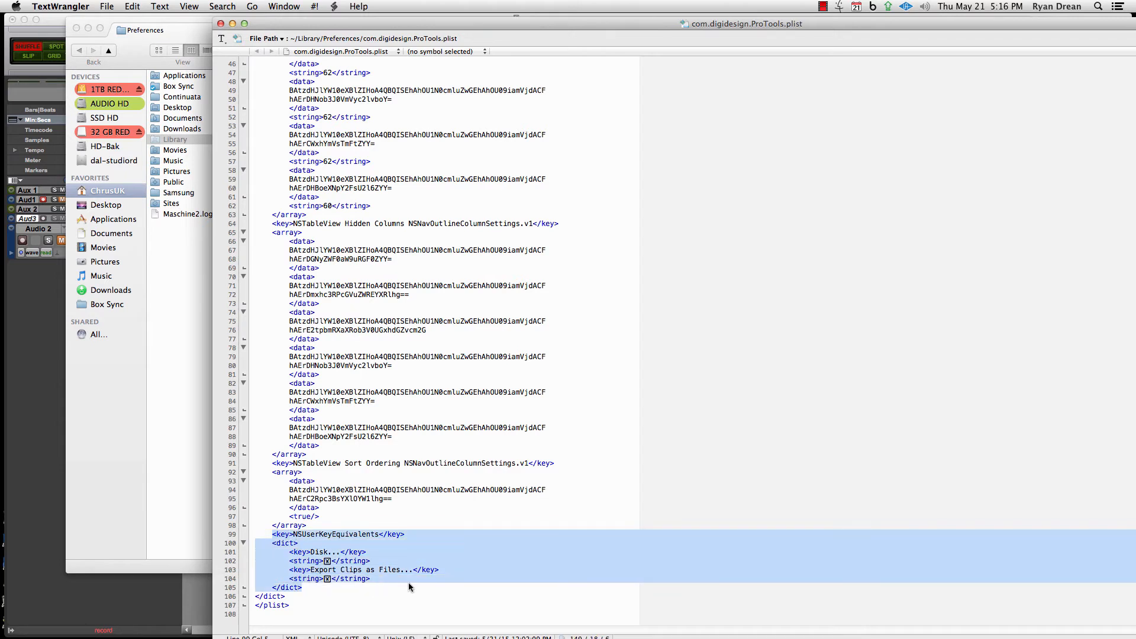
mouse_move(434, 585)
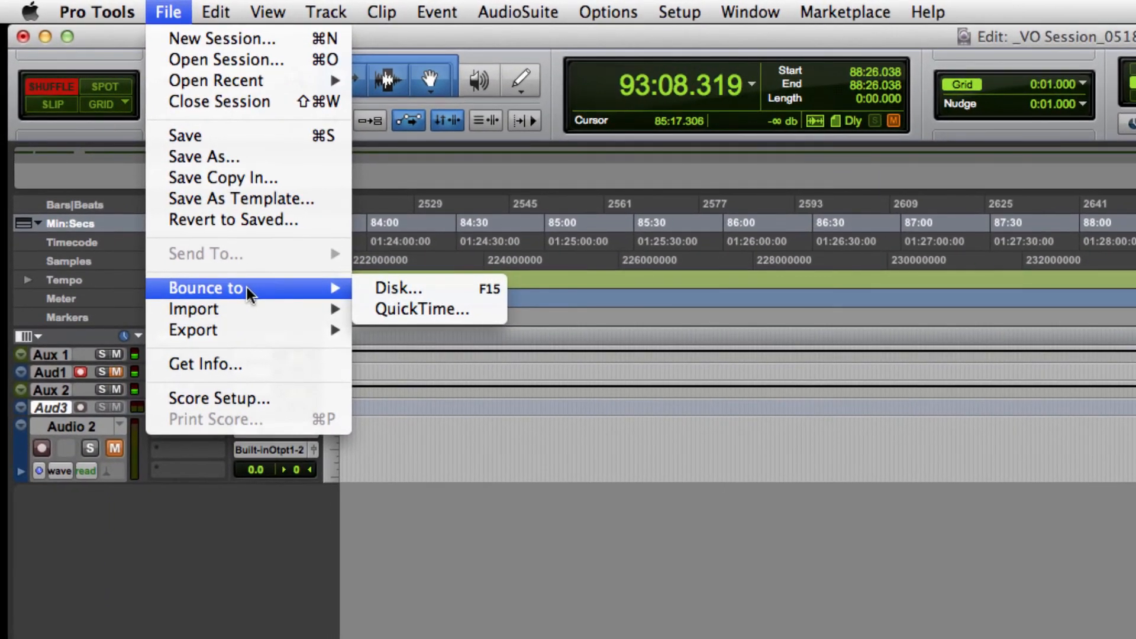
mouse_move(434, 289)
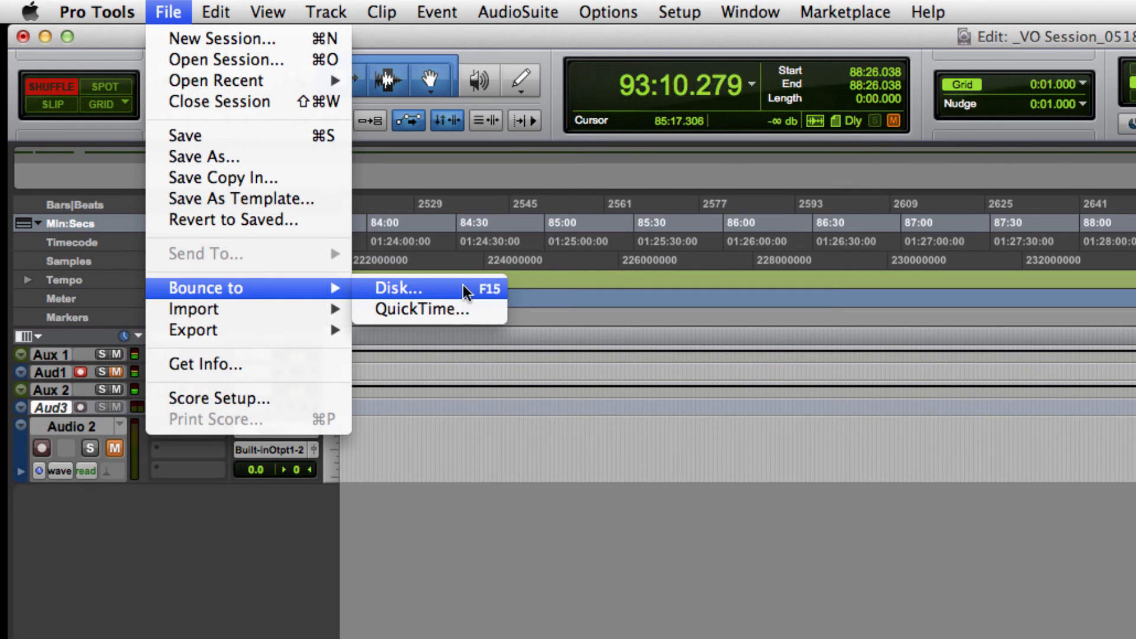
Step: Confirm Bounce to Disk... shows F15 in the File menu, then show the About Pro Tools window
left_click(381, 12)
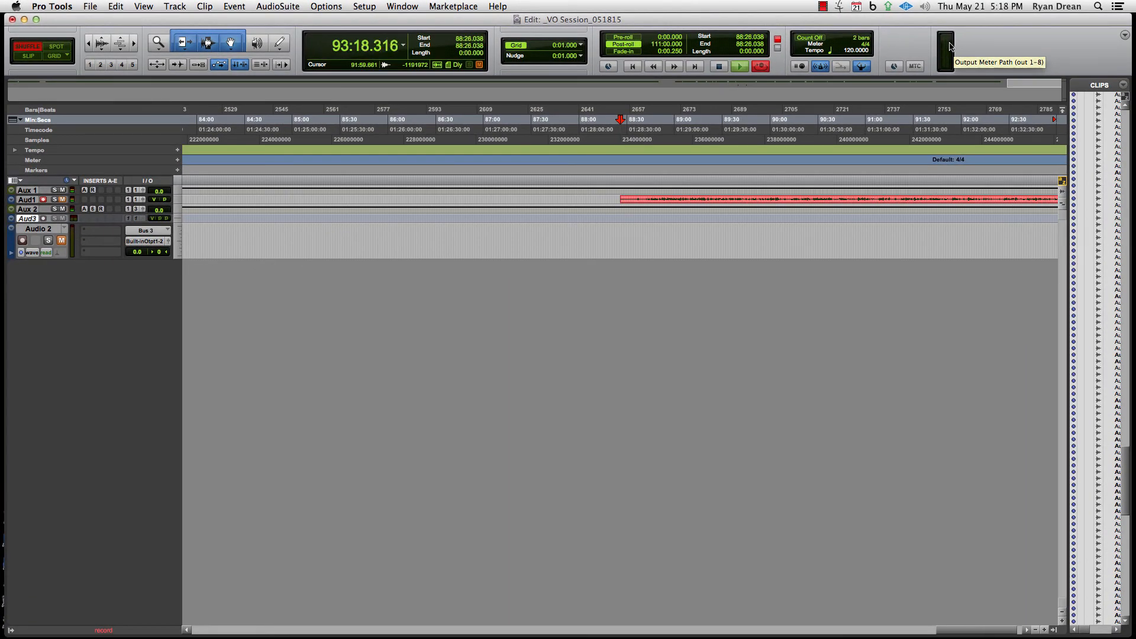
left_click(51, 6)
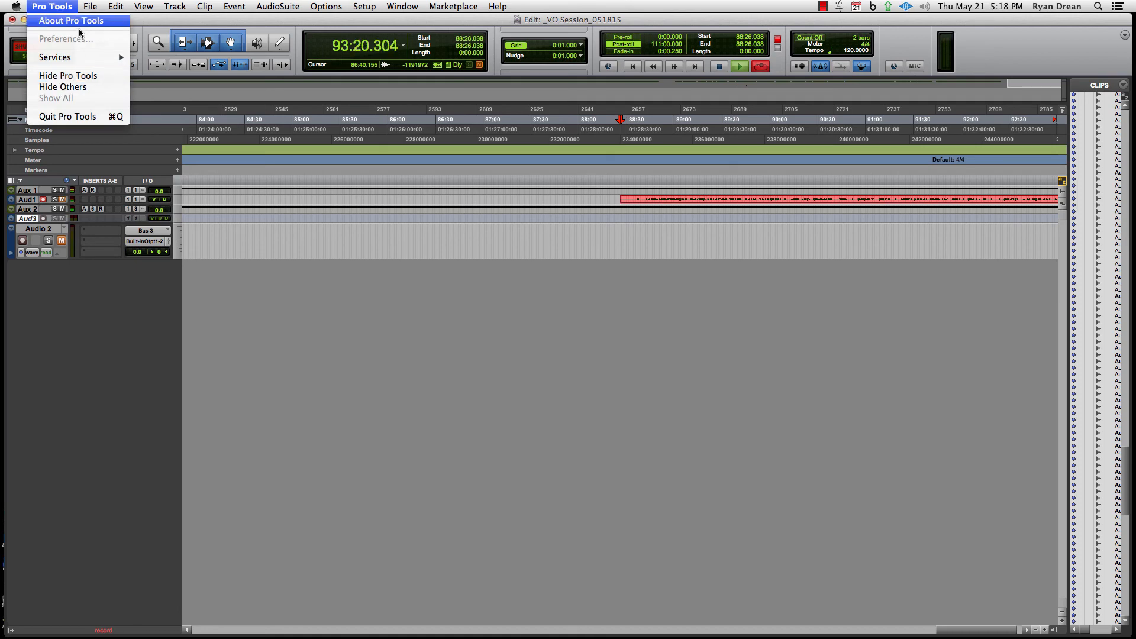
left_click(70, 20)
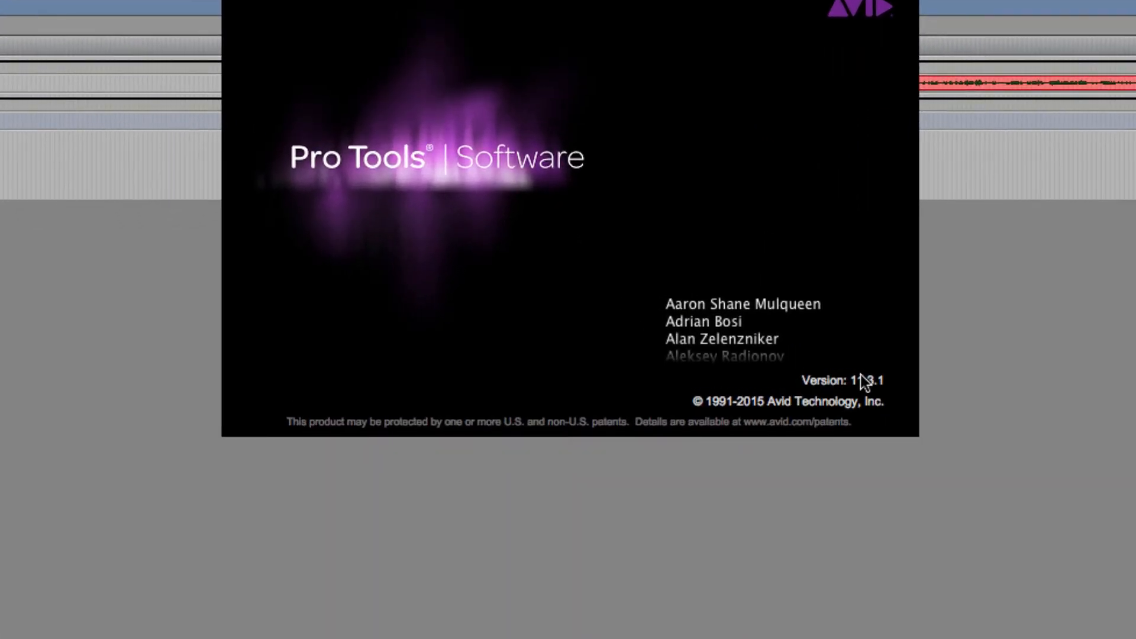